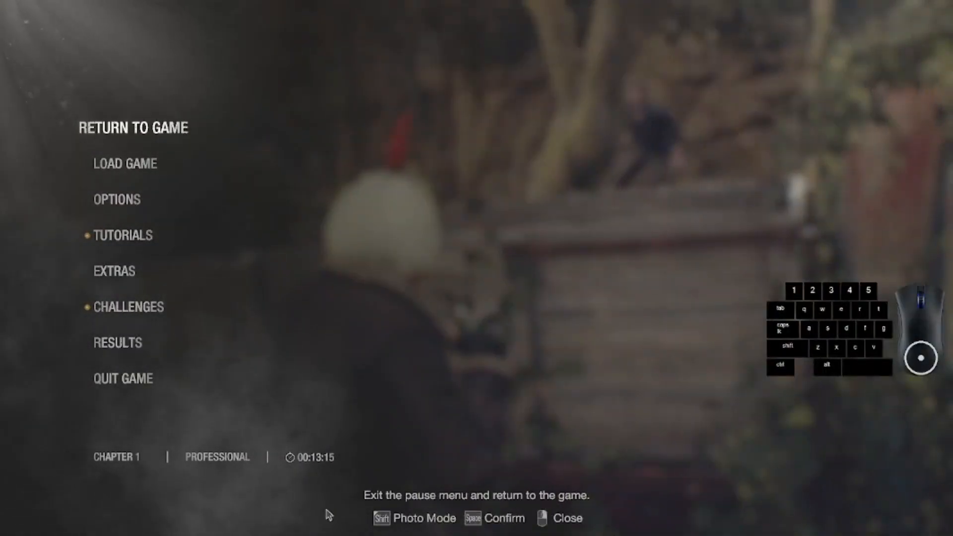
pyautogui.moveTo(314, 474)
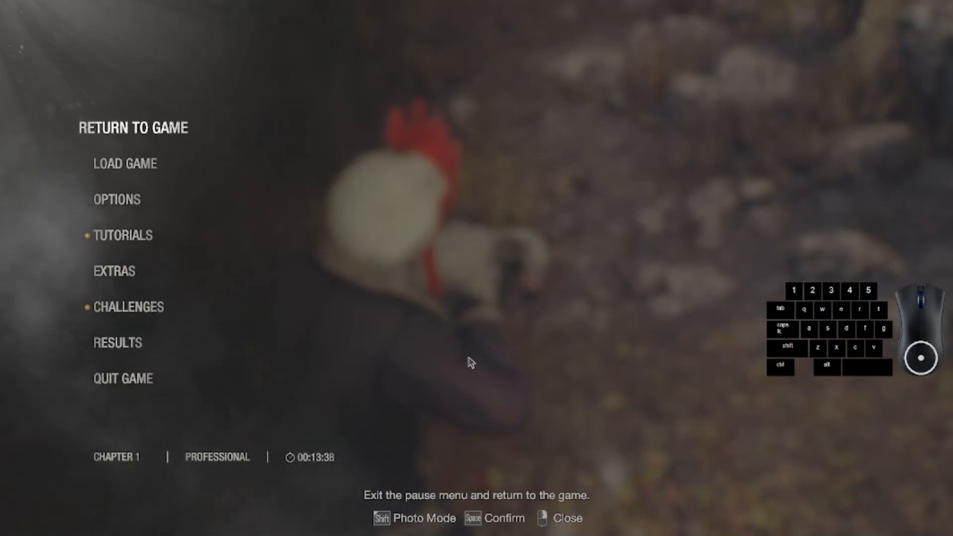
pyautogui.moveTo(460, 362)
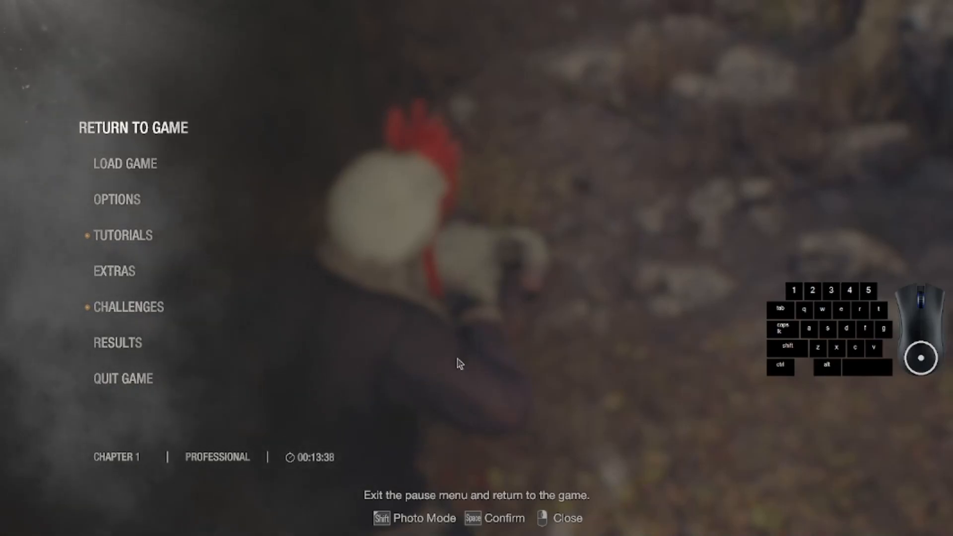
pyautogui.moveTo(368, 298)
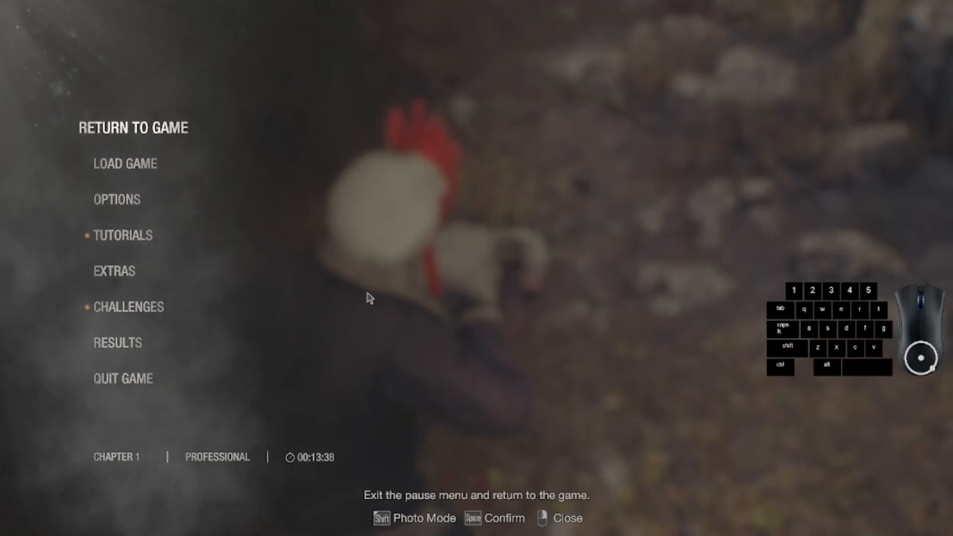
pyautogui.moveTo(360, 521)
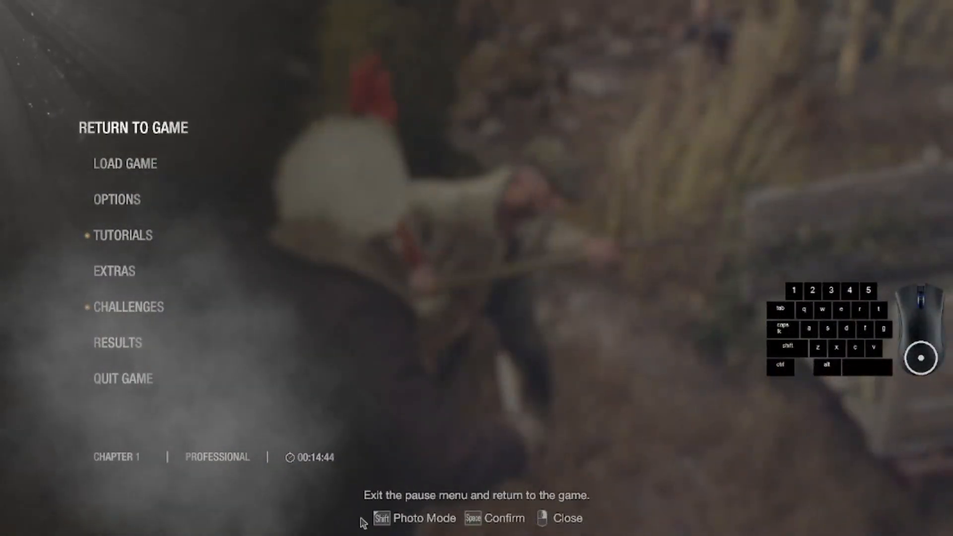
pyautogui.moveTo(477, 273)
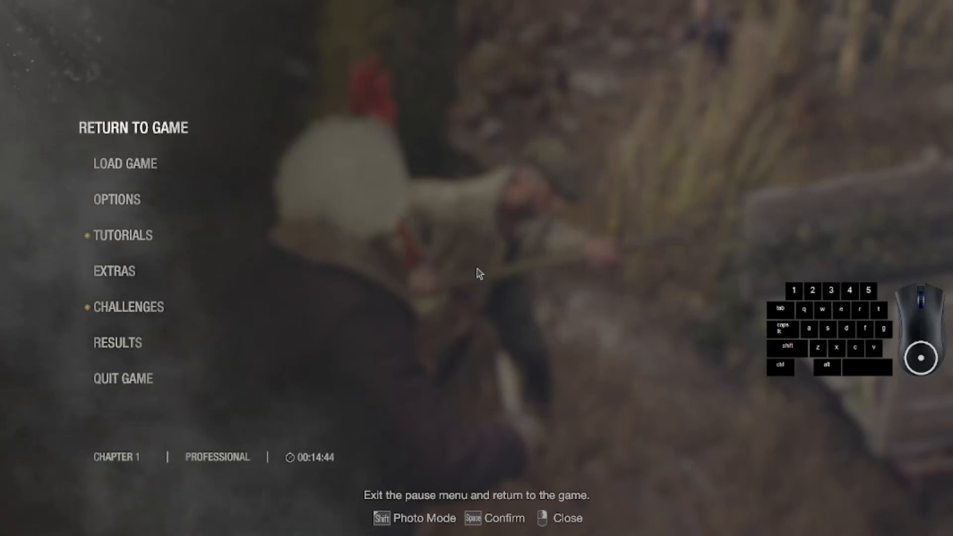
pyautogui.moveTo(518, 311)
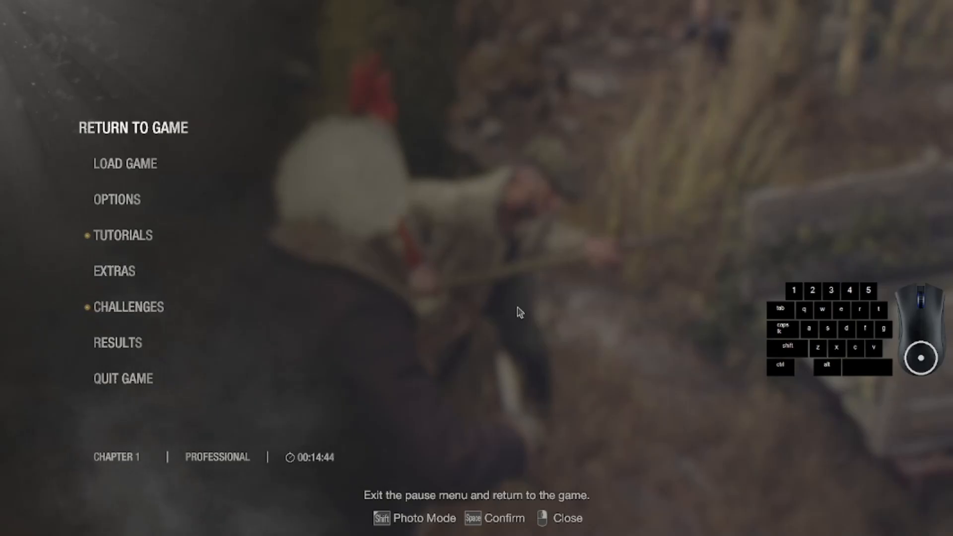
pyautogui.moveTo(679, 134)
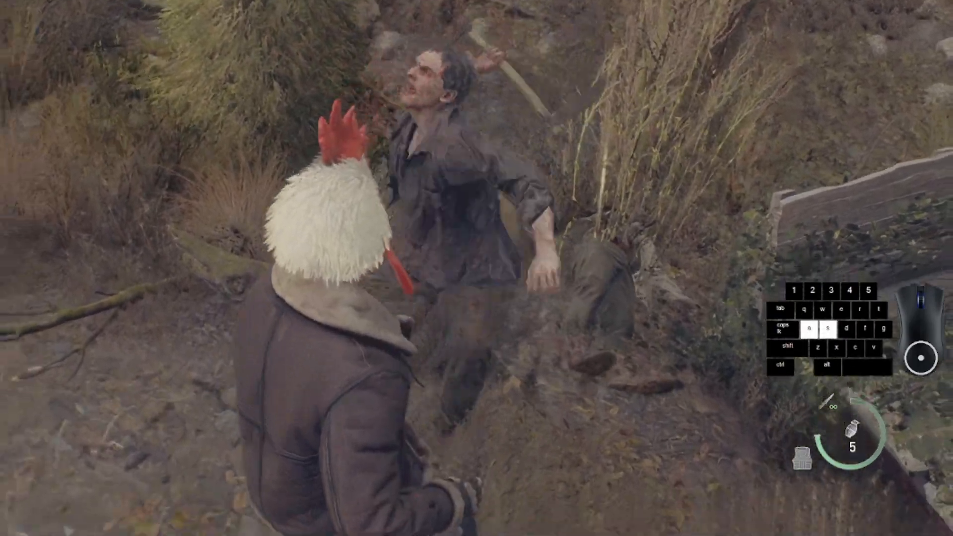
# Finish the staggered villager with a knife-prompt kill, collect 200 pesetas, then run off
pyautogui.press('w')
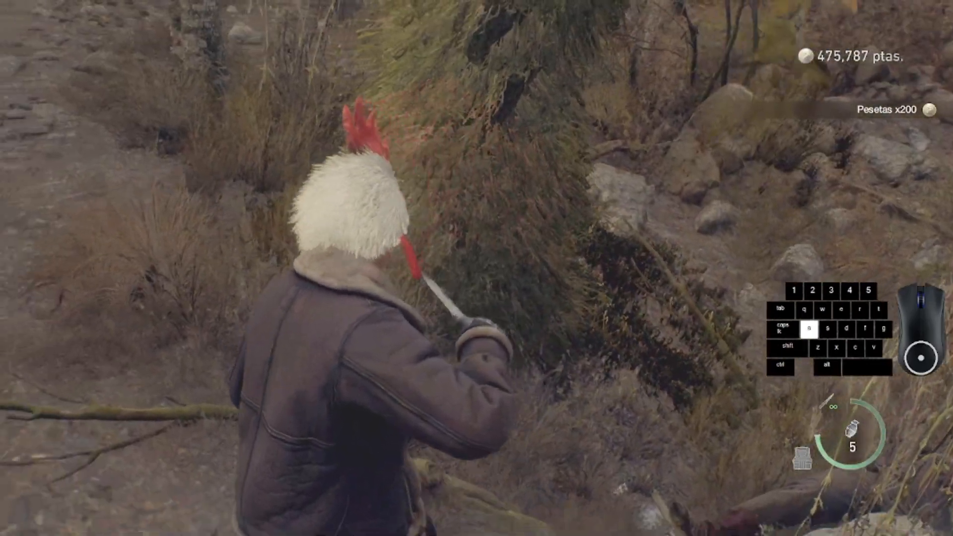
pyautogui.press('w')
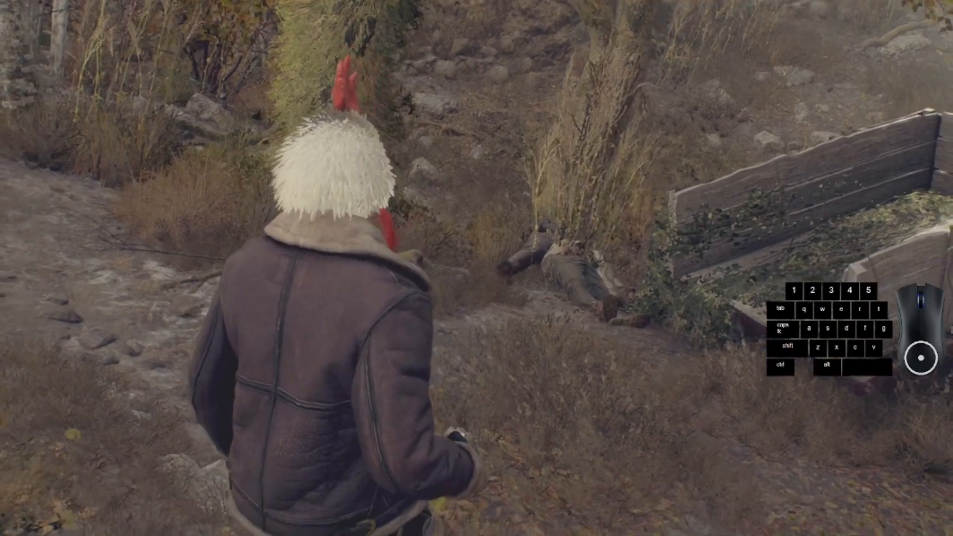
pyautogui.press('w')
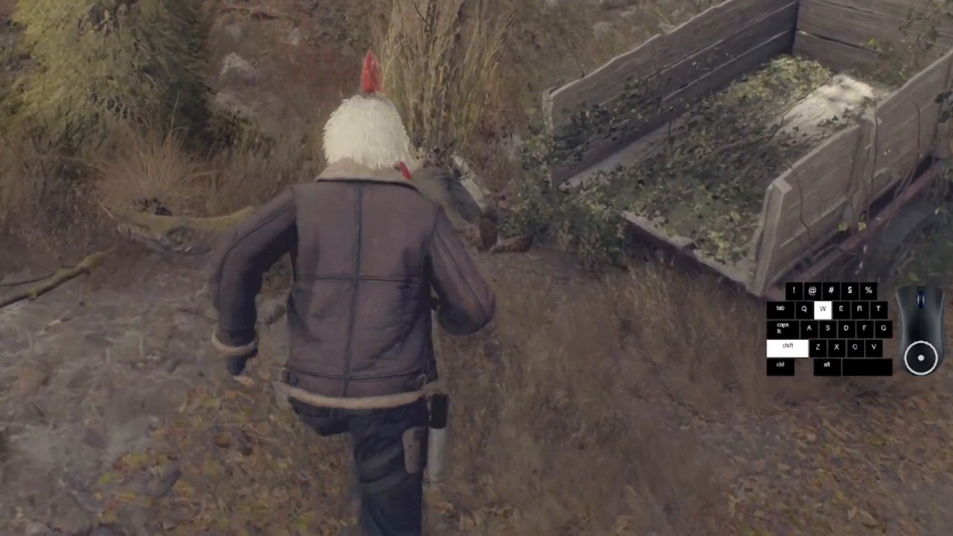
# Sprint past the cart and left along the misty trail to the broken wooden fence
pyautogui.press('a')
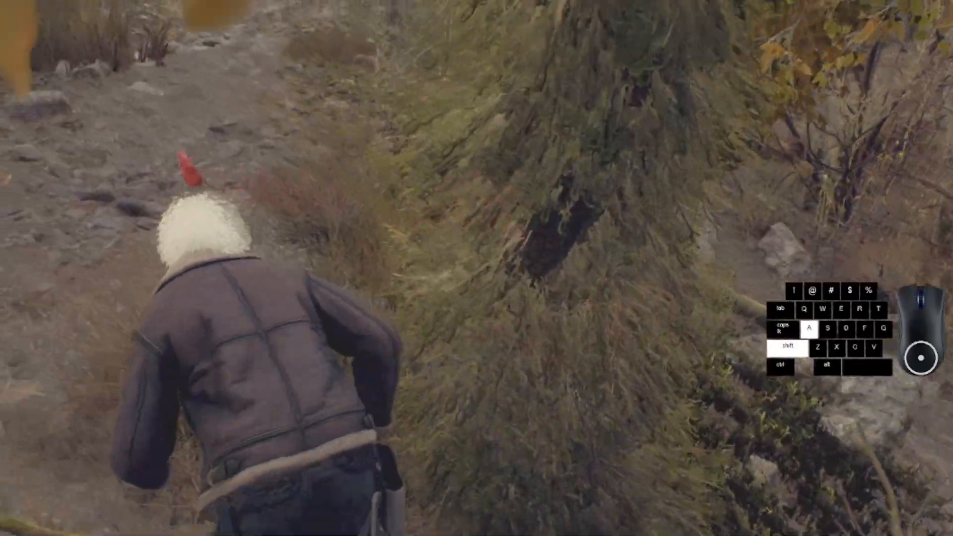
pyautogui.press('s')
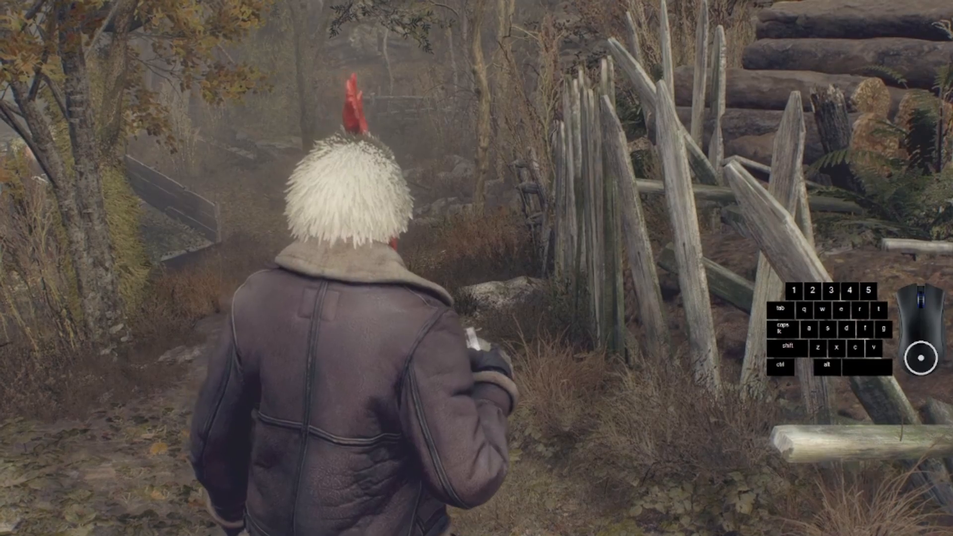
pyautogui.press('w')
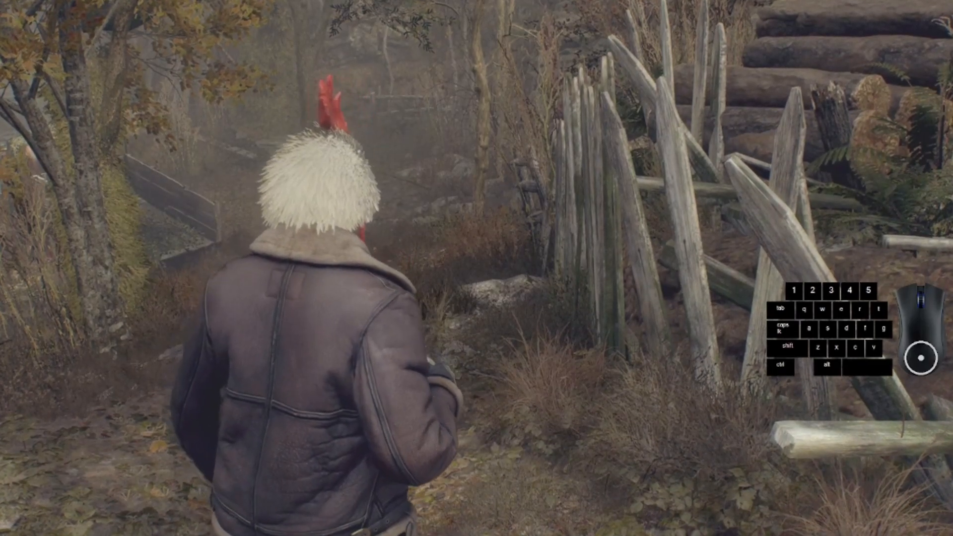